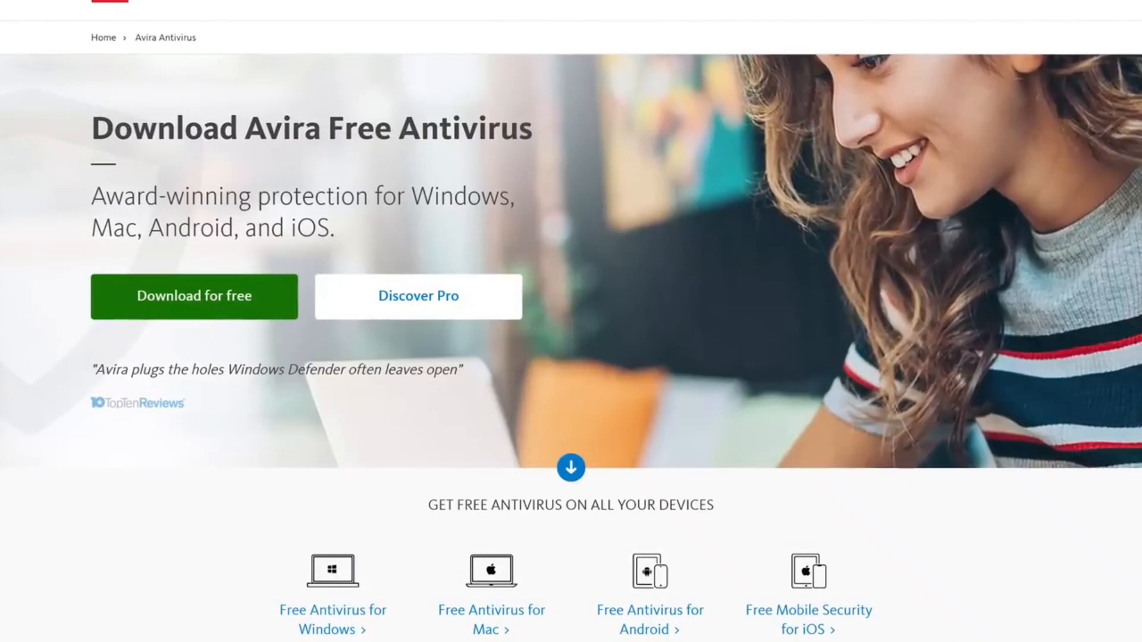
{"action": "scroll", "scroll_direction": "down", "scroll_amount": 3}
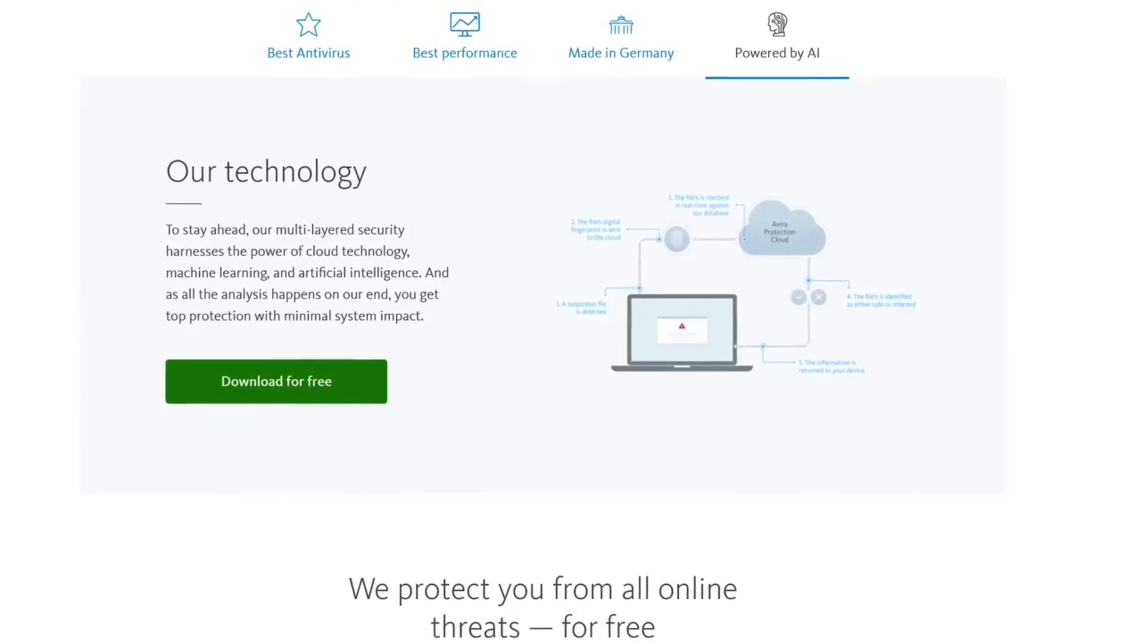
{"action": "scroll", "scroll_direction": "down", "scroll_amount": 3}
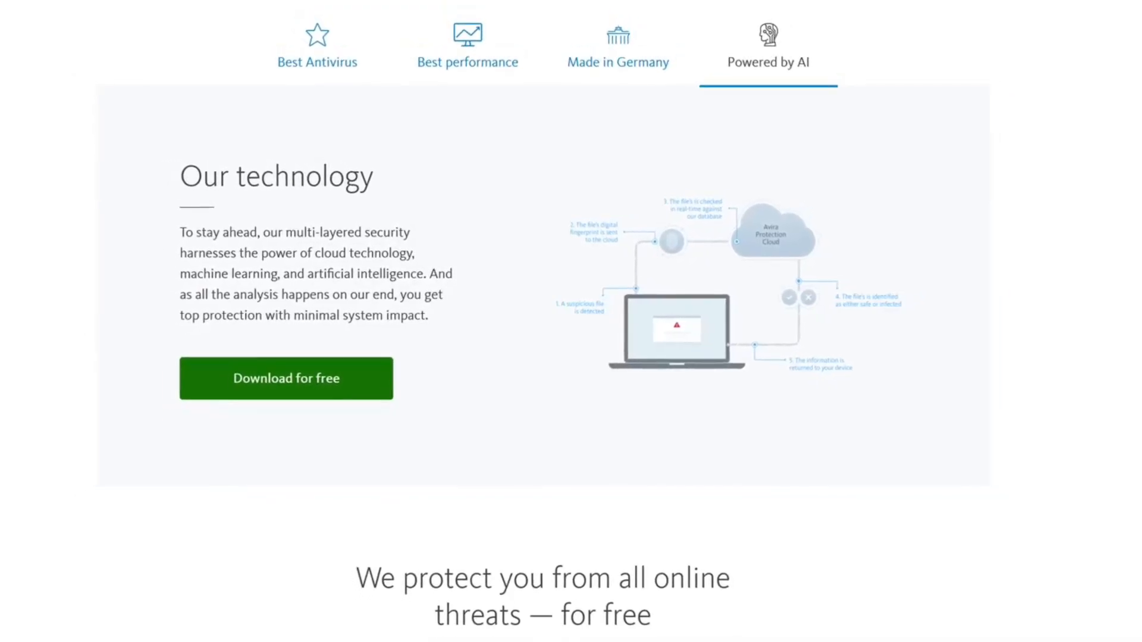
{"action": "scroll", "scroll_direction": "down", "scroll_amount": 3}
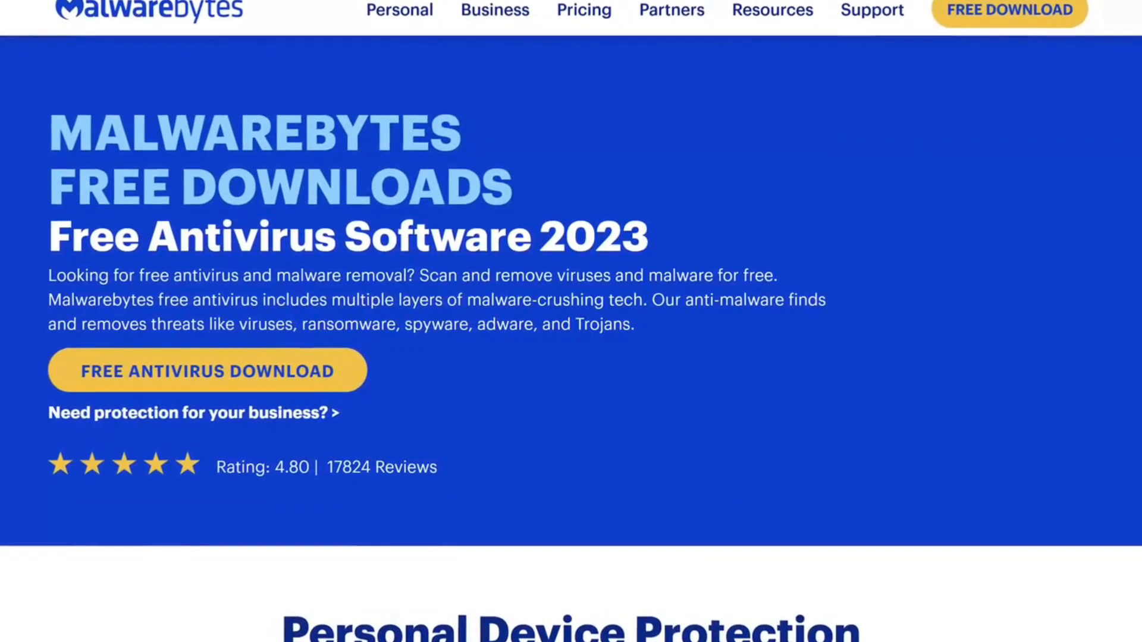
{"action": "scroll", "scroll_direction": "down", "scroll_amount": 3}
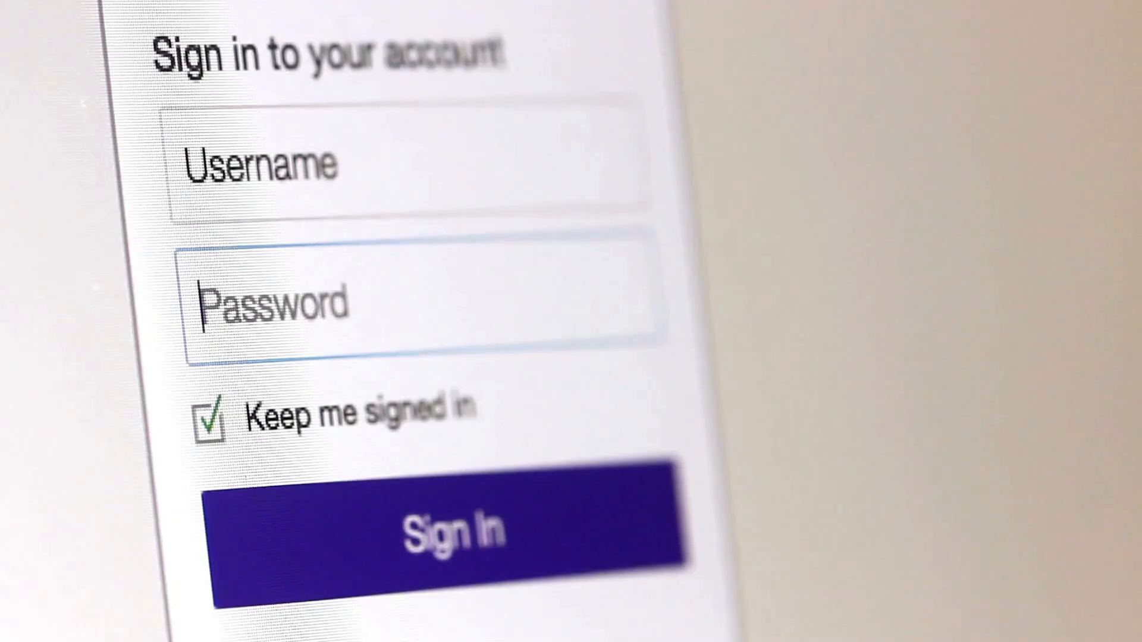
{"action": "type", "text": "••"}
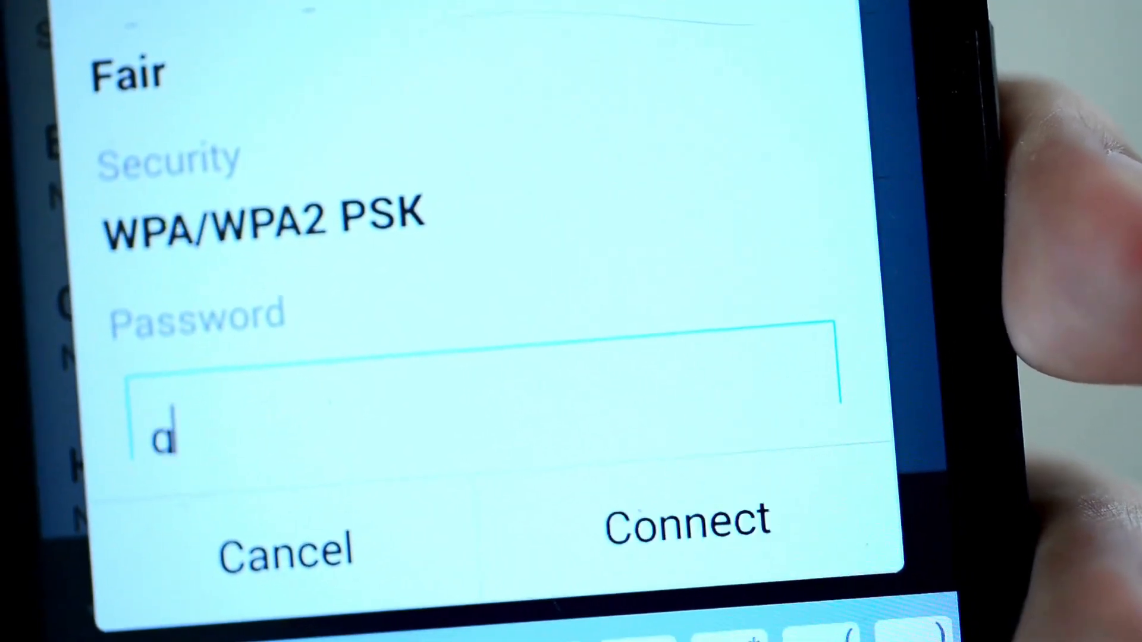
{"action": "type", "text": "h"}
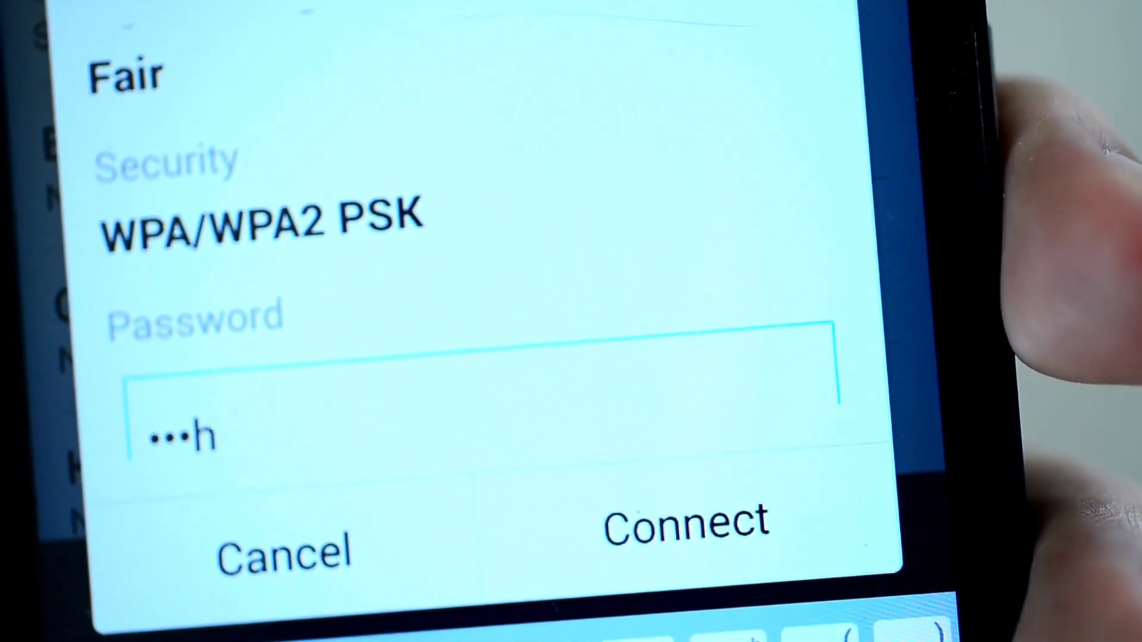